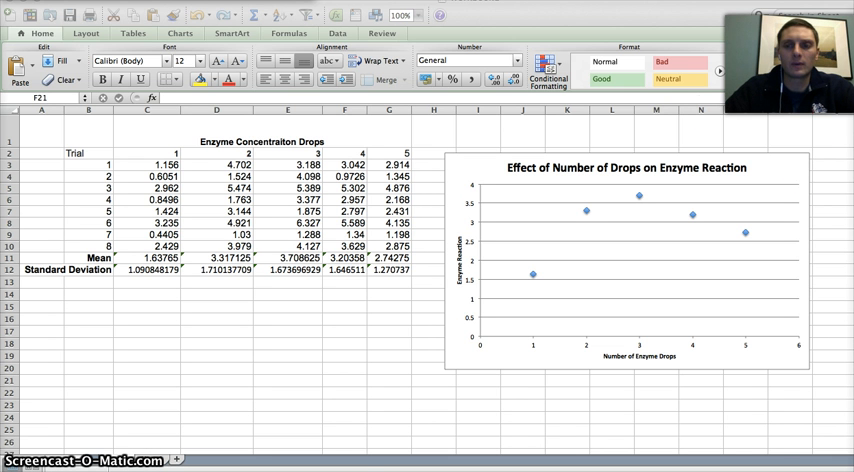
Select the plotted means series (Series 1) and bring up its context menu.
{"action": "left_click", "coordinate": [344, 380]}
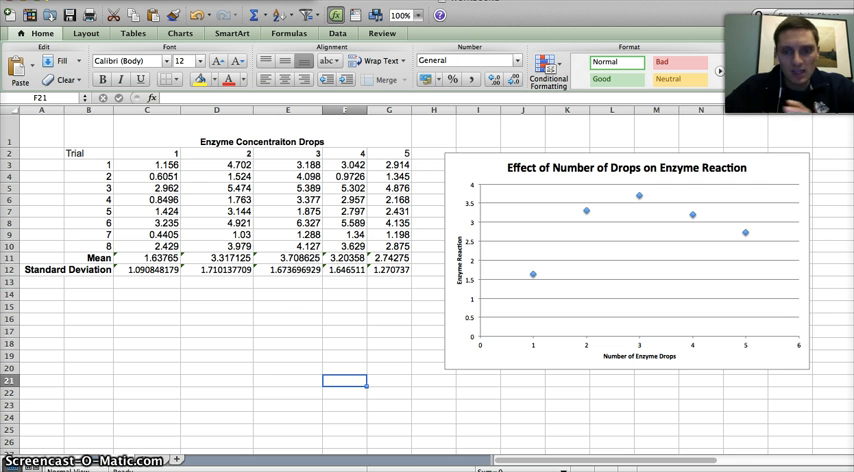
{"action": "mouse_move", "coordinate": [532, 278]}
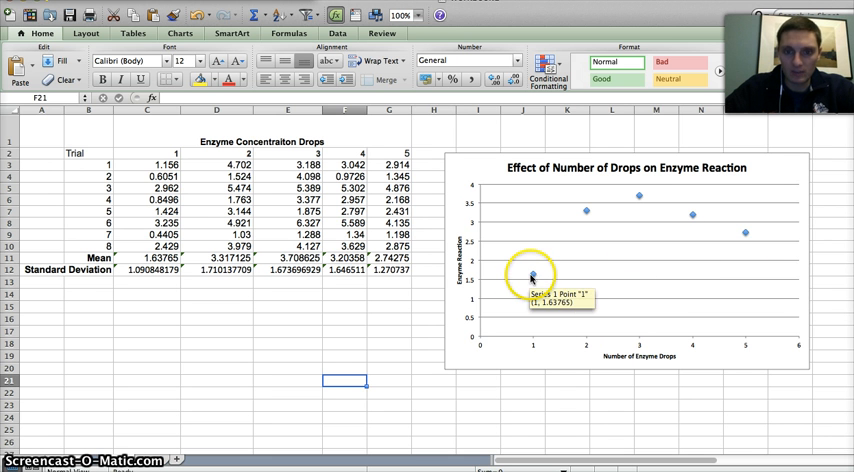
{"action": "mouse_move", "coordinate": [628, 192]}
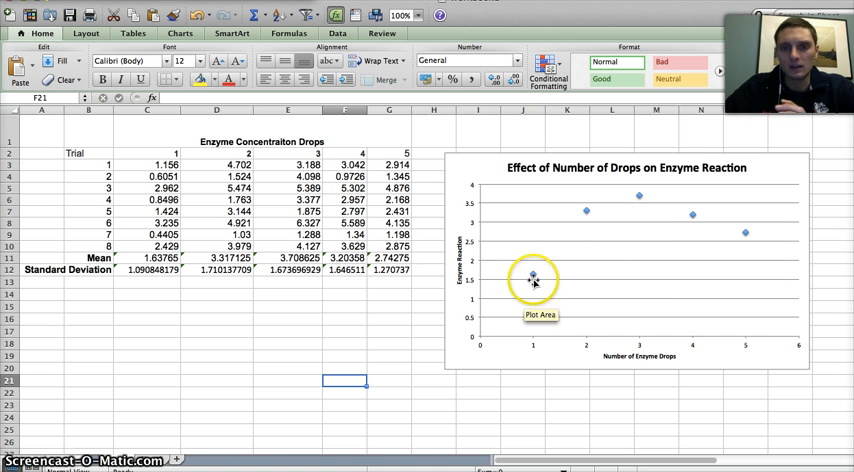
{"action": "mouse_move", "coordinate": [756, 246]}
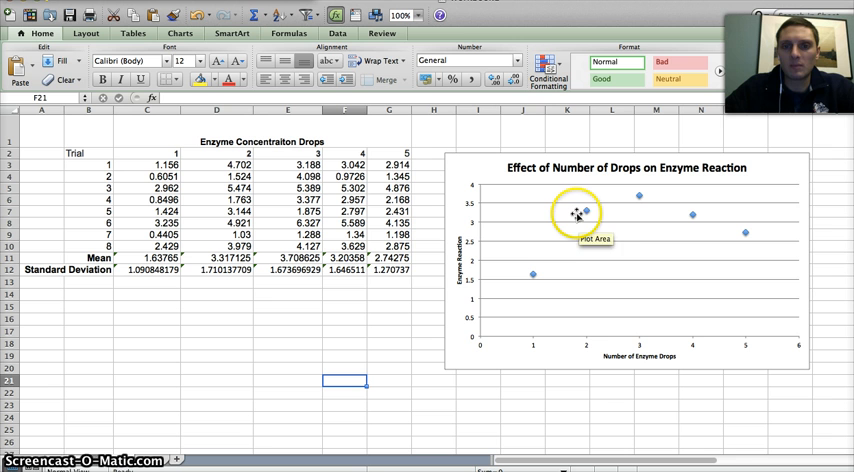
{"action": "mouse_move", "coordinate": [584, 212]}
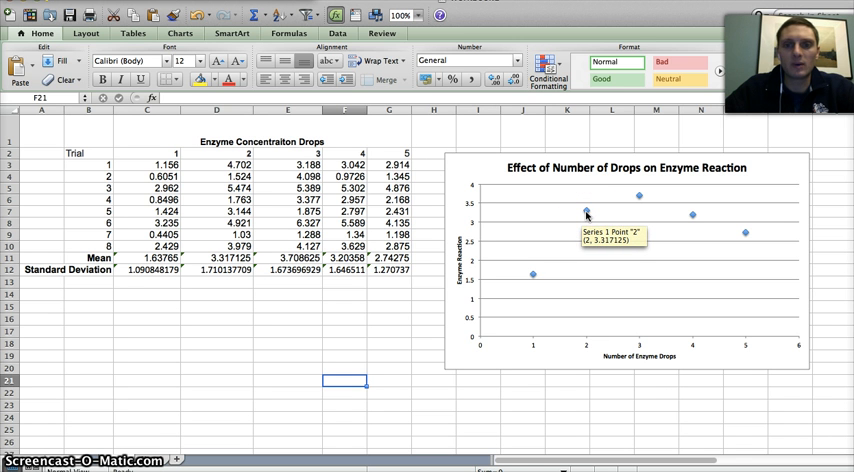
{"action": "mouse_move", "coordinate": [228, 312]}
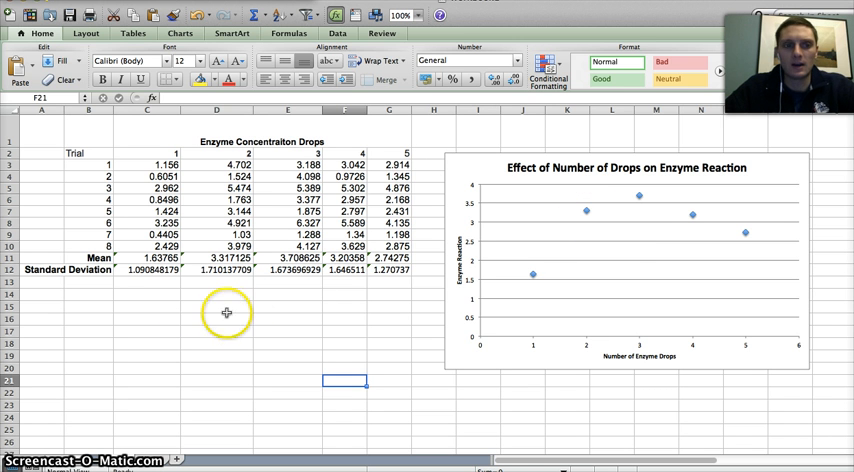
{"action": "mouse_move", "coordinate": [288, 268]}
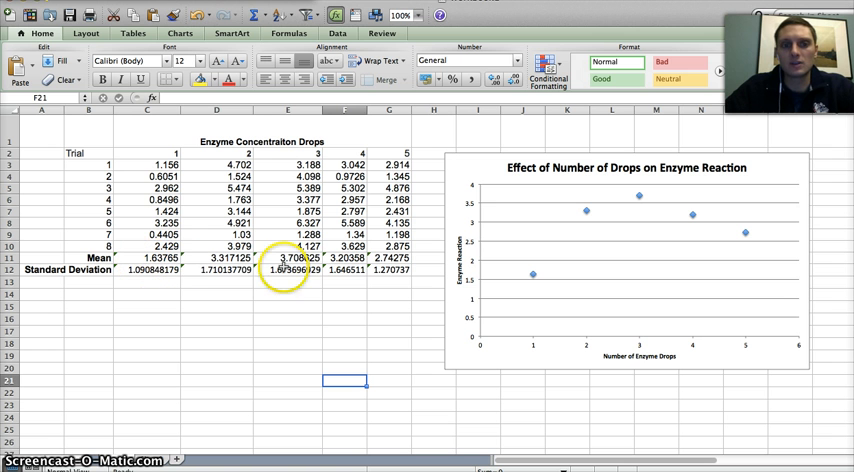
{"action": "mouse_move", "coordinate": [548, 258]}
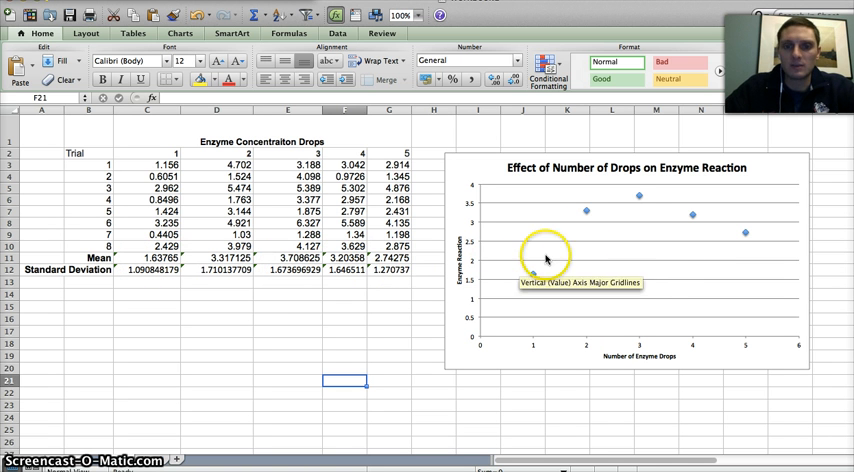
{"action": "mouse_move", "coordinate": [588, 210]}
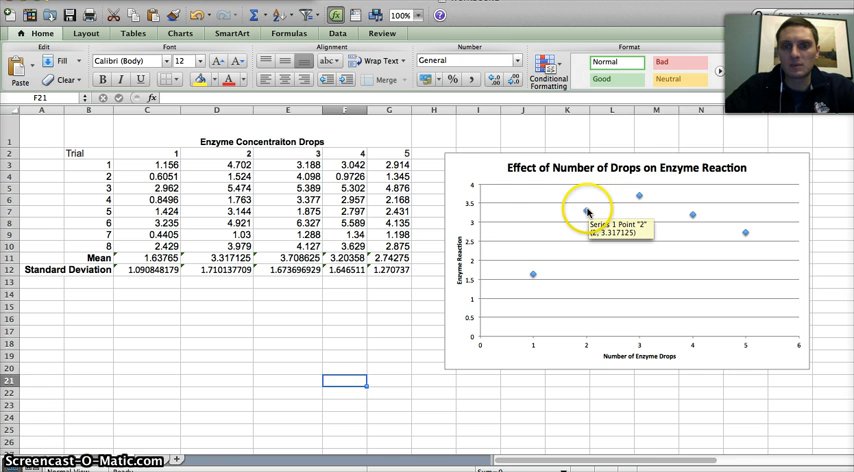
{"action": "left_click", "coordinate": [588, 212]}
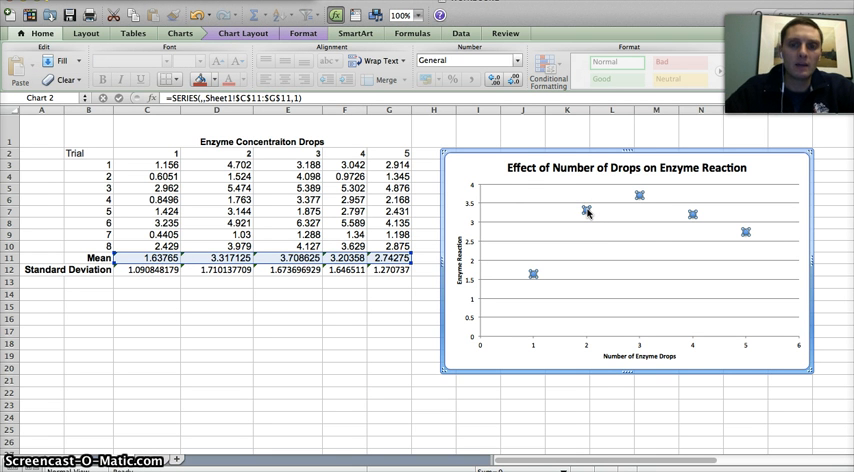
{"action": "right_click", "coordinate": [588, 212]}
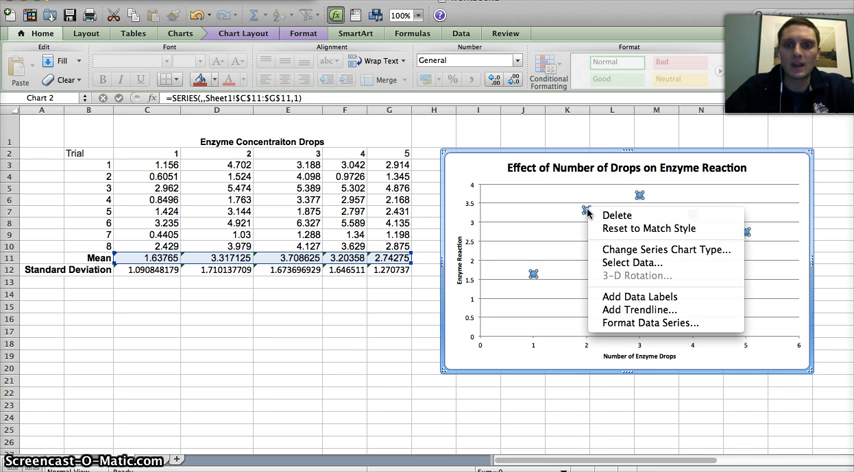
{"action": "mouse_move", "coordinate": [498, 170]}
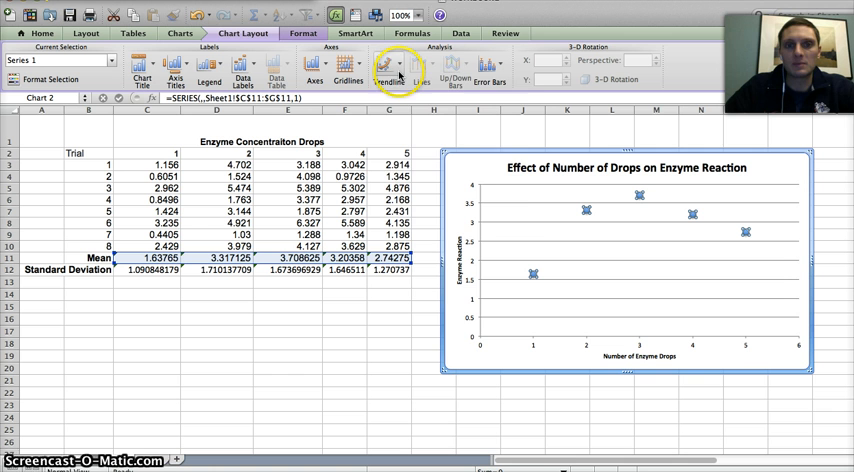
Add a Polynomial trendline of Order 2 through the mean points via Trendline Options.
{"action": "left_click", "coordinate": [386, 68]}
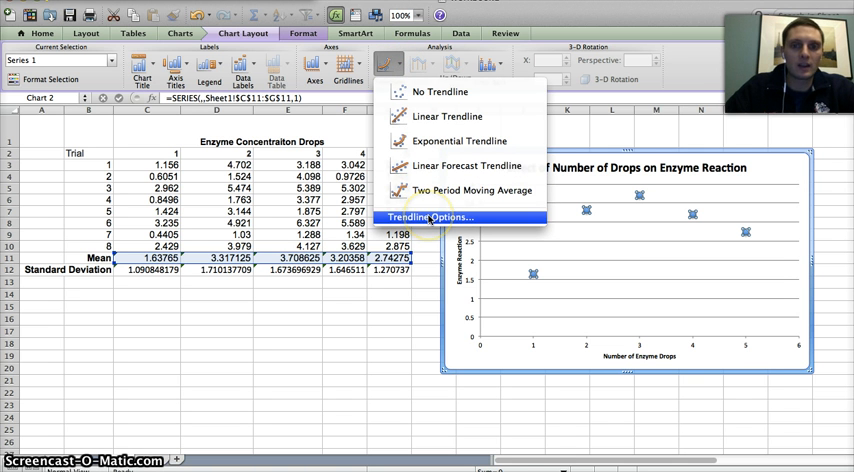
{"action": "left_click", "coordinate": [430, 216]}
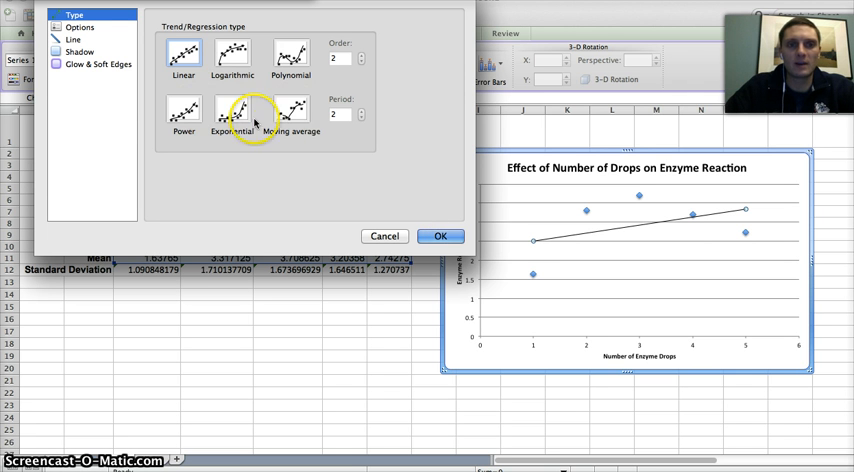
{"action": "left_click", "coordinate": [292, 56]}
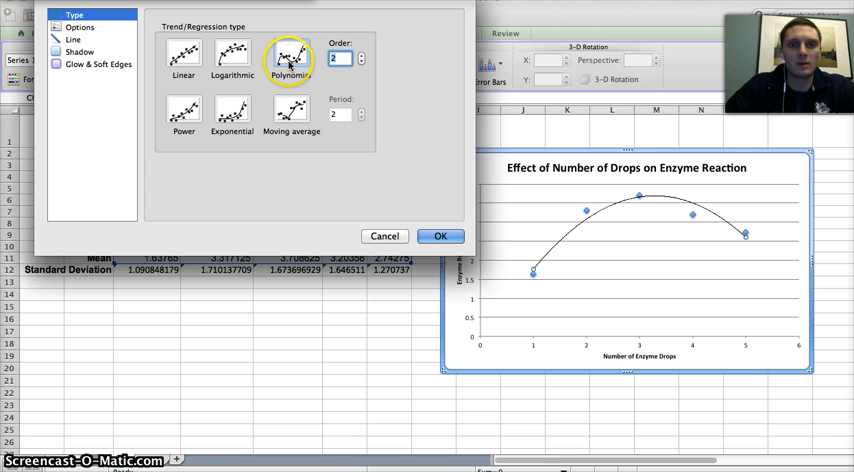
{"action": "mouse_move", "coordinate": [370, 96]}
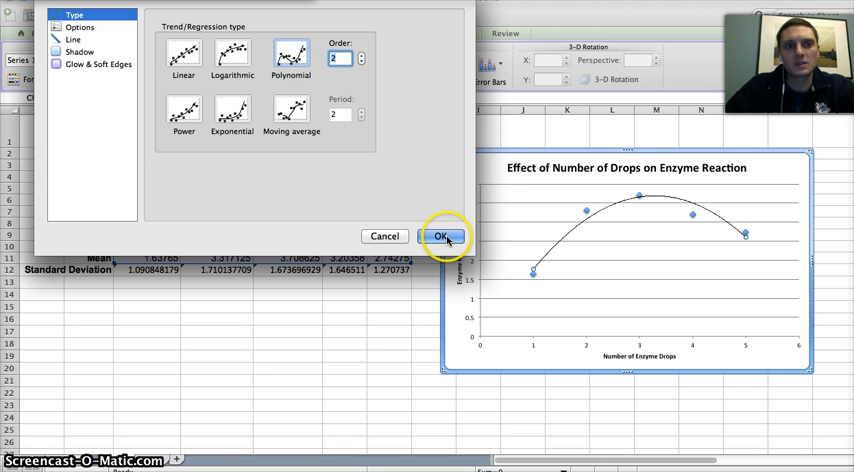
{"action": "left_click", "coordinate": [440, 236]}
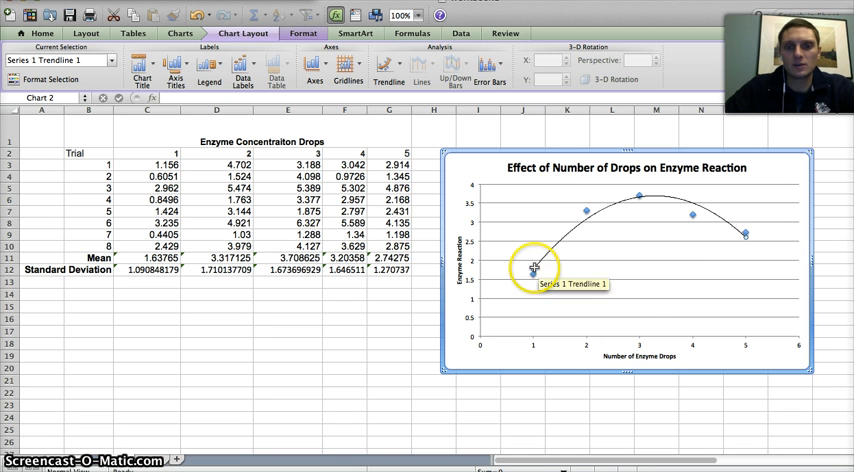
{"action": "mouse_move", "coordinate": [532, 272]}
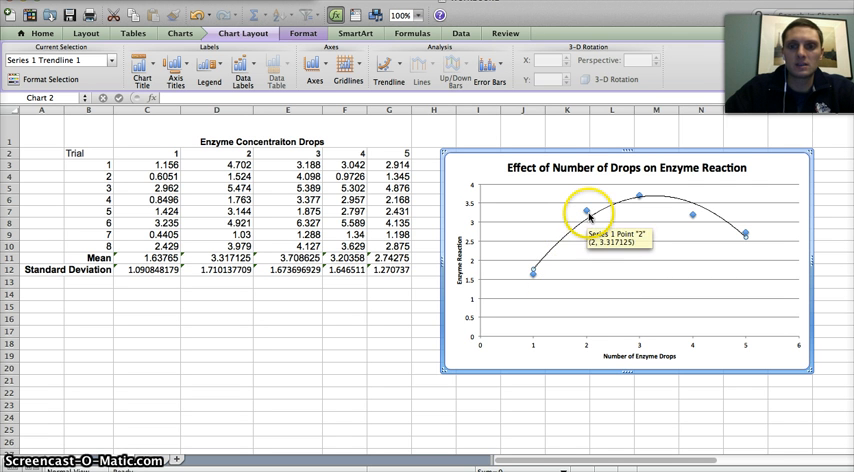
{"action": "mouse_move", "coordinate": [640, 196]}
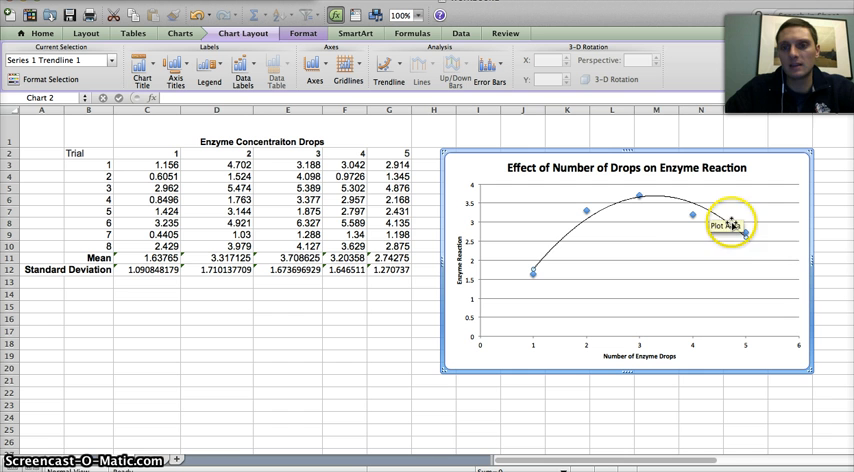
{"action": "mouse_move", "coordinate": [668, 224]}
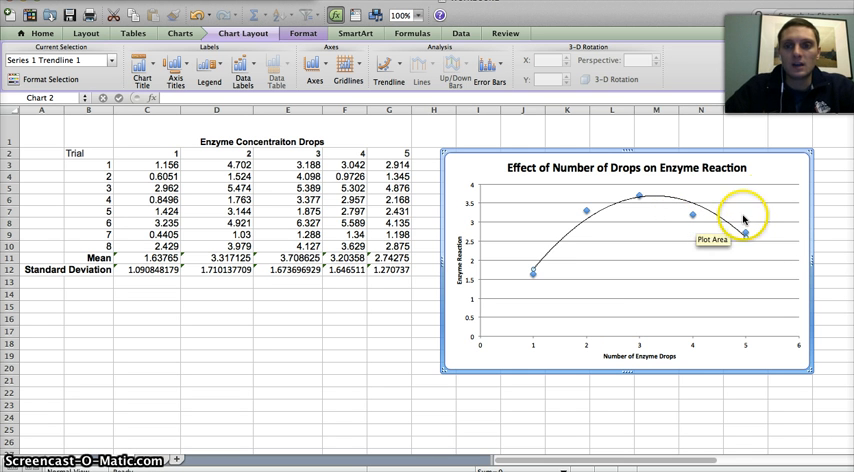
{"action": "mouse_move", "coordinate": [770, 172]}
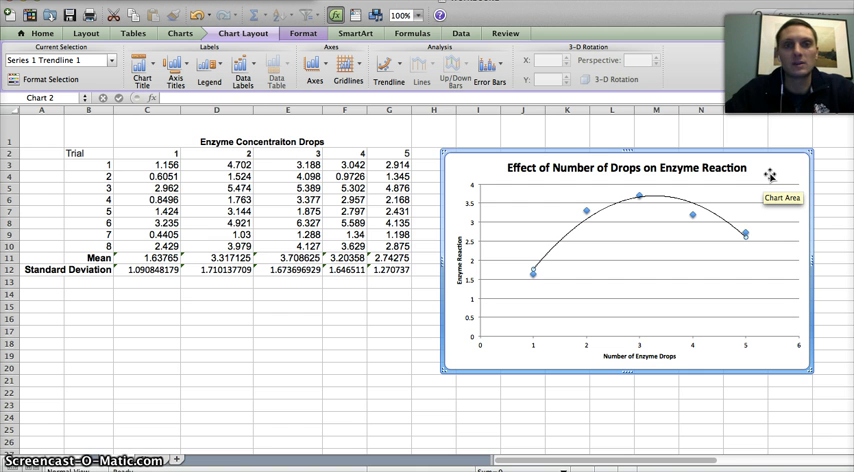
{"action": "mouse_move", "coordinate": [668, 208]}
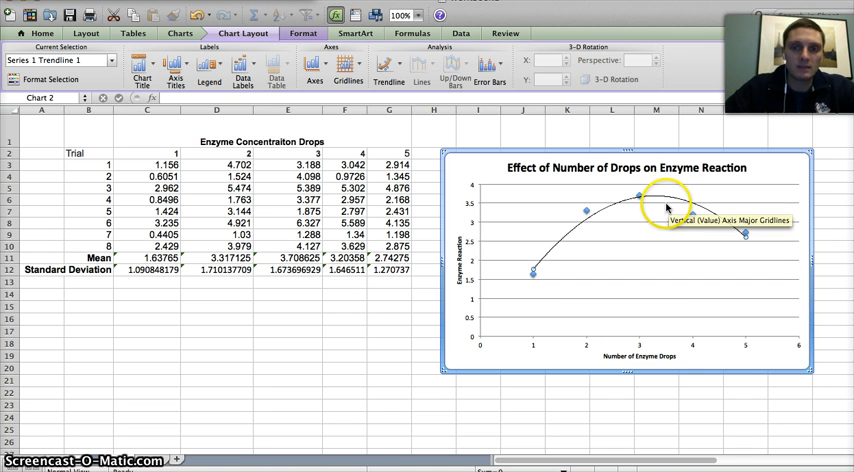
{"action": "mouse_move", "coordinate": [536, 270]}
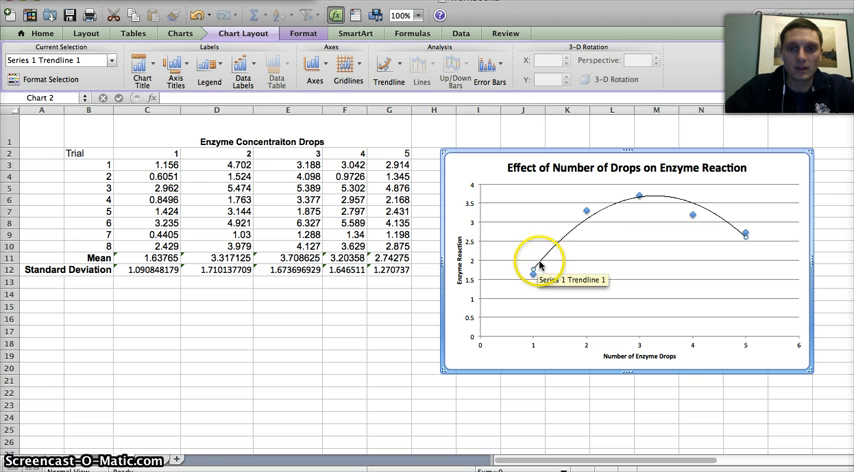
{"action": "left_click", "coordinate": [536, 272]}
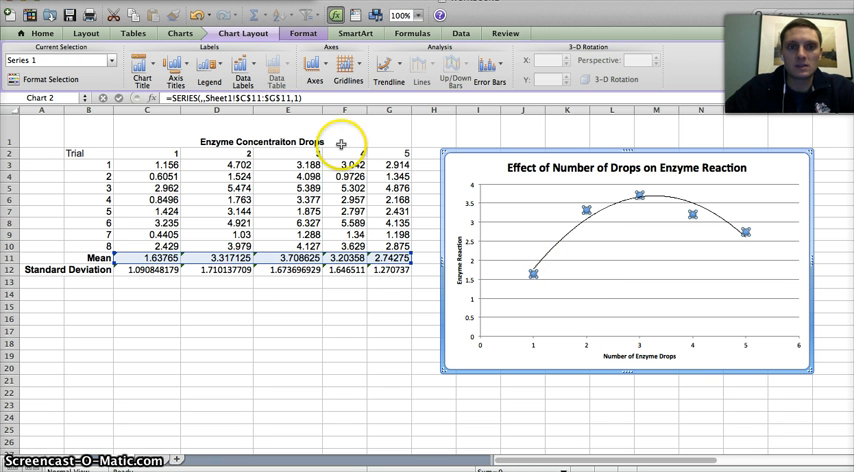
{"action": "left_click", "coordinate": [386, 64]}
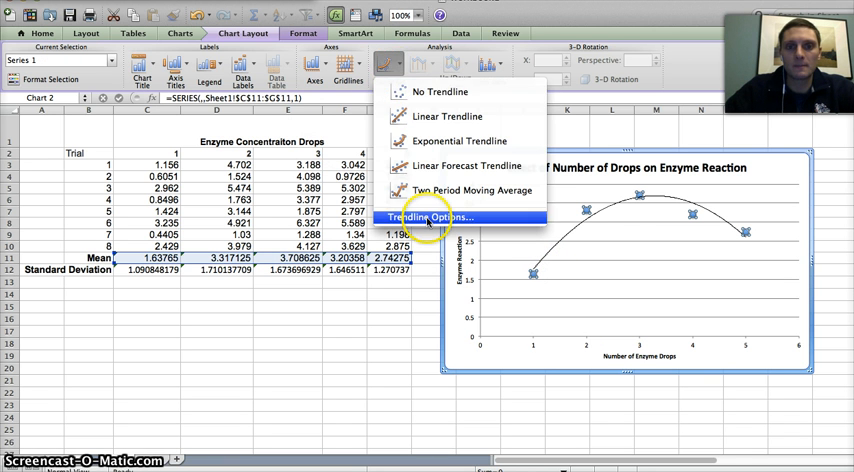
{"action": "left_click", "coordinate": [428, 216]}
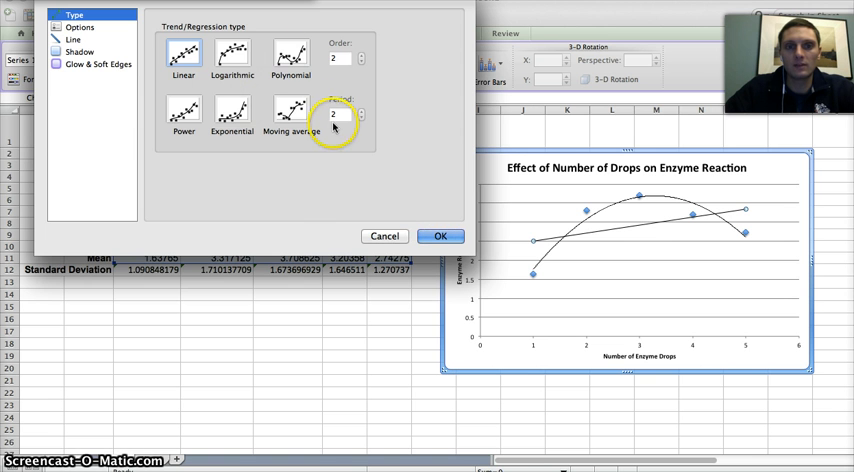
{"action": "left_click", "coordinate": [440, 236]}
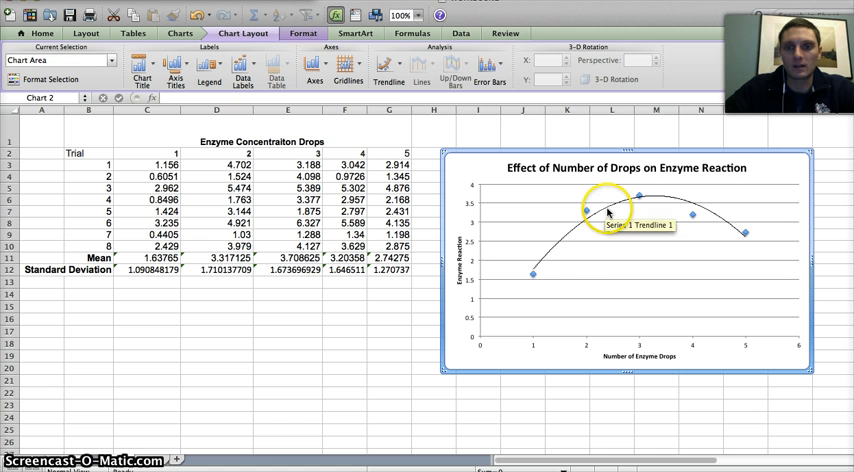
{"action": "left_click", "coordinate": [532, 272]}
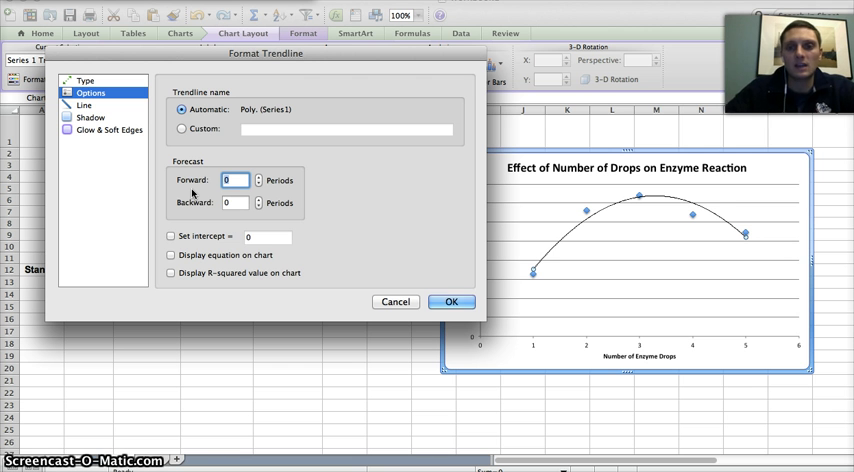
{"action": "mouse_move", "coordinate": [704, 344]}
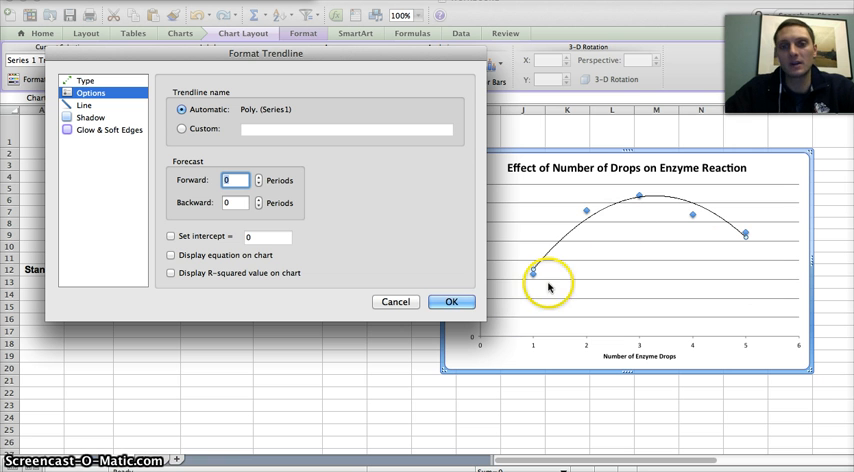
{"action": "mouse_move", "coordinate": [750, 250]}
{"action": "type", "text": "2"}
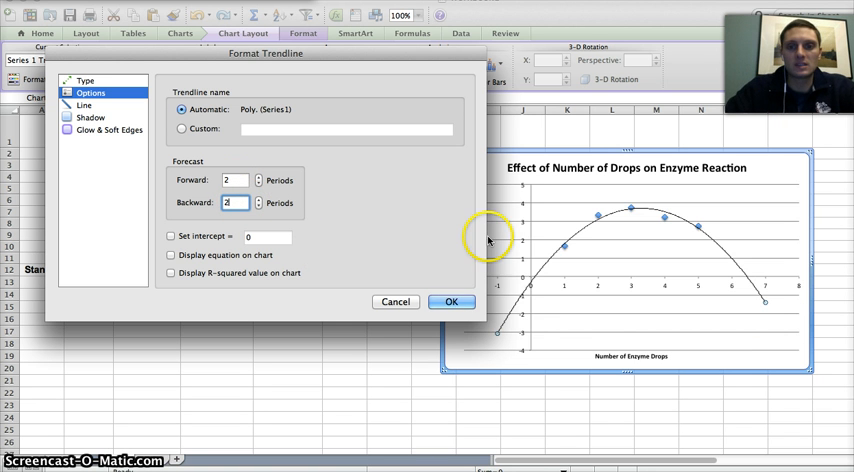
{"action": "mouse_move", "coordinate": [708, 236]}
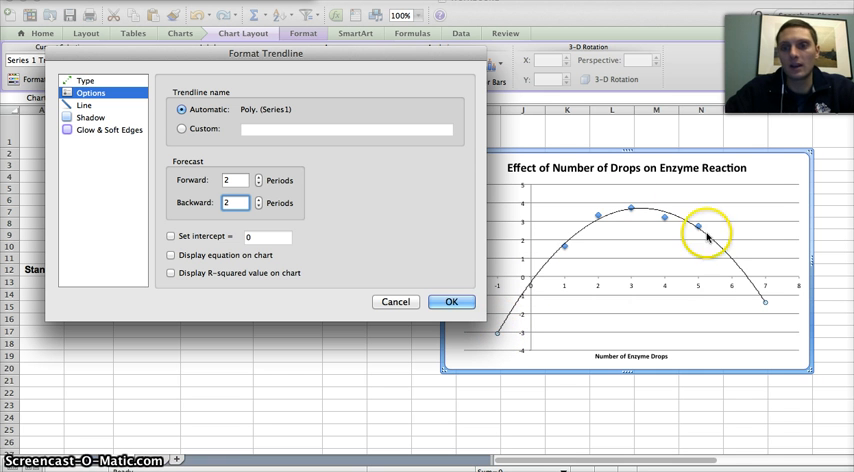
{"action": "mouse_move", "coordinate": [730, 288]}
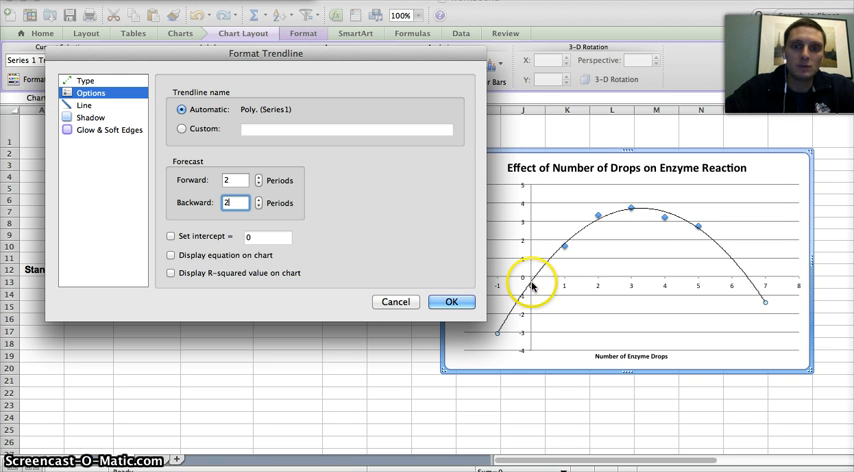
{"action": "mouse_move", "coordinate": [736, 244]}
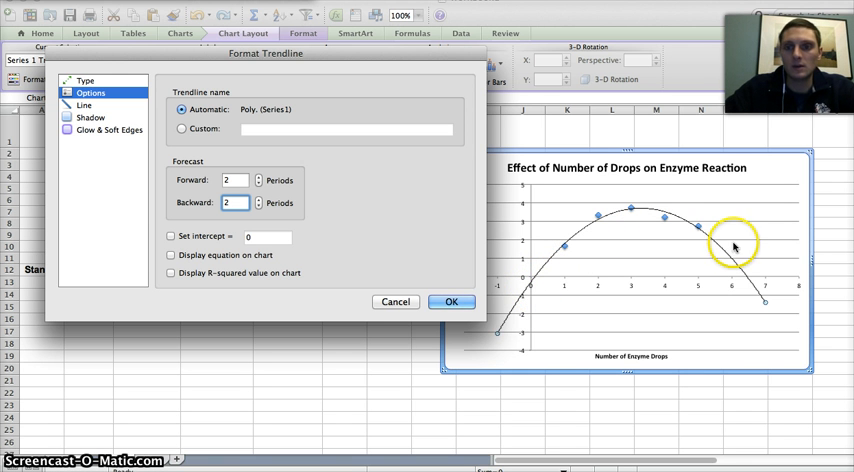
{"action": "mouse_move", "coordinate": [578, 298]}
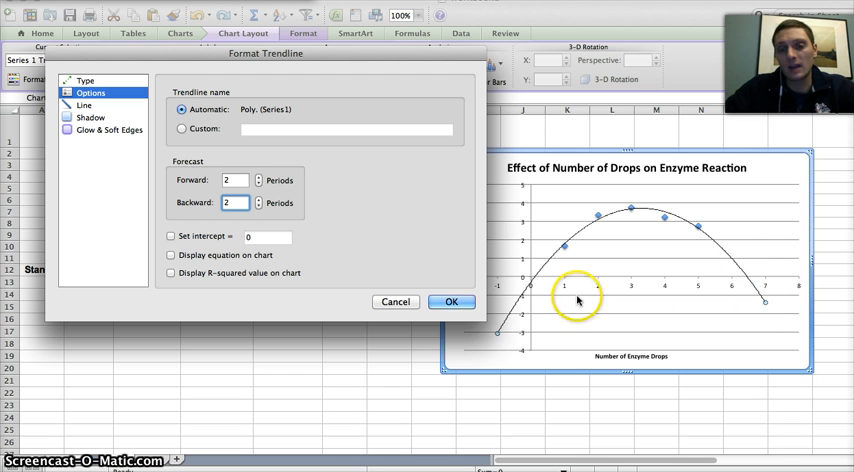
{"action": "mouse_move", "coordinate": [536, 304]}
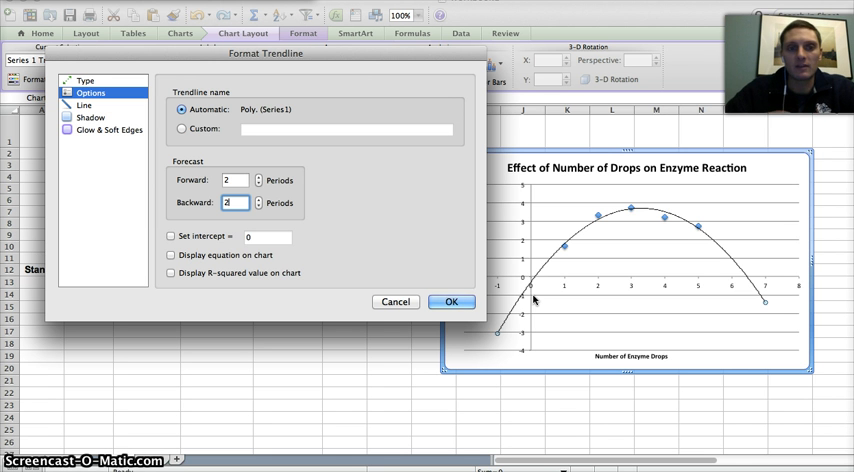
Display the trendline's equation and R-squared value on the chart and confirm.
{"action": "left_click", "coordinate": [172, 272]}
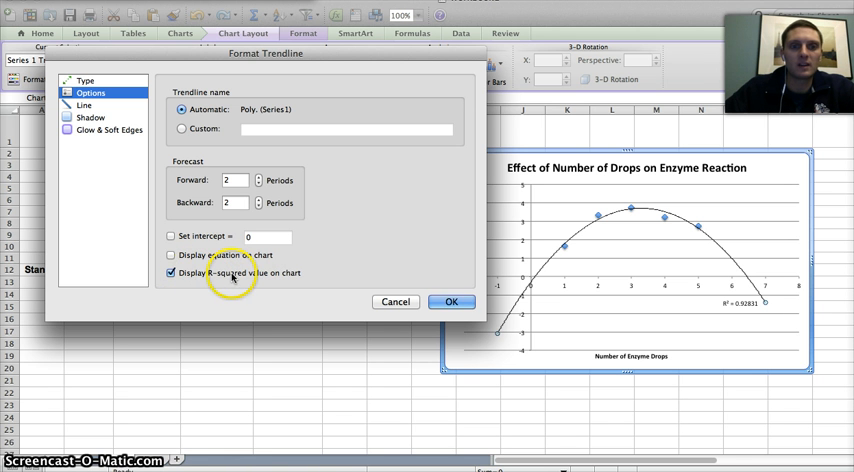
{"action": "left_click", "coordinate": [172, 256]}
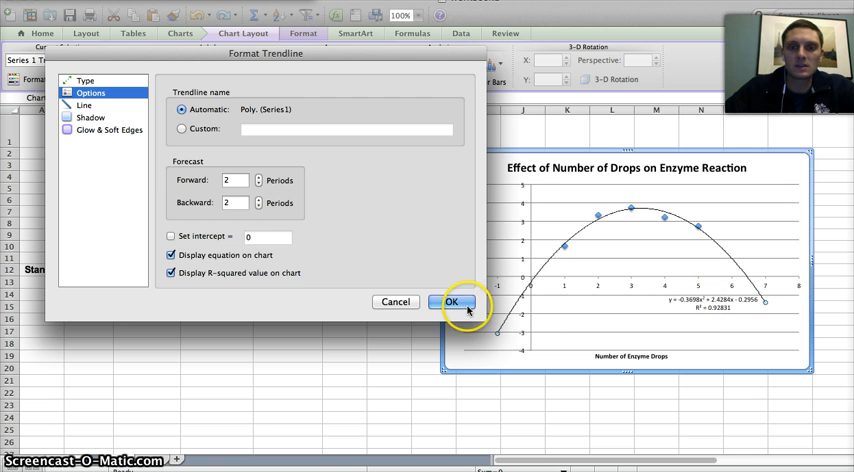
{"action": "left_click", "coordinate": [452, 302]}
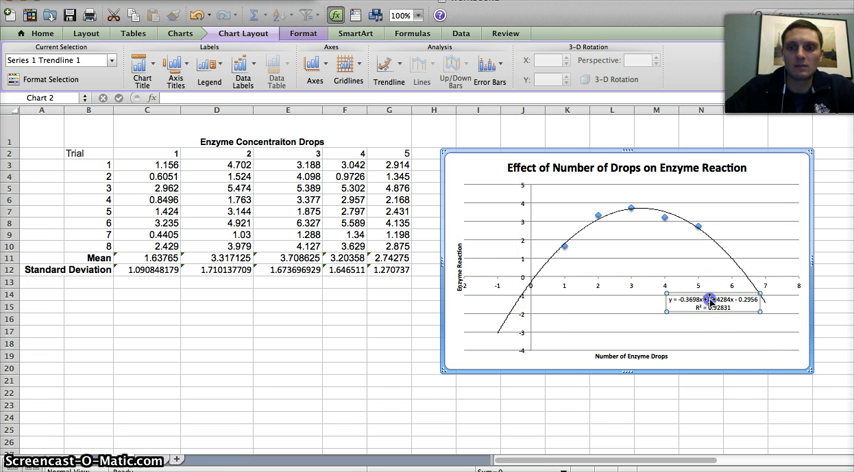